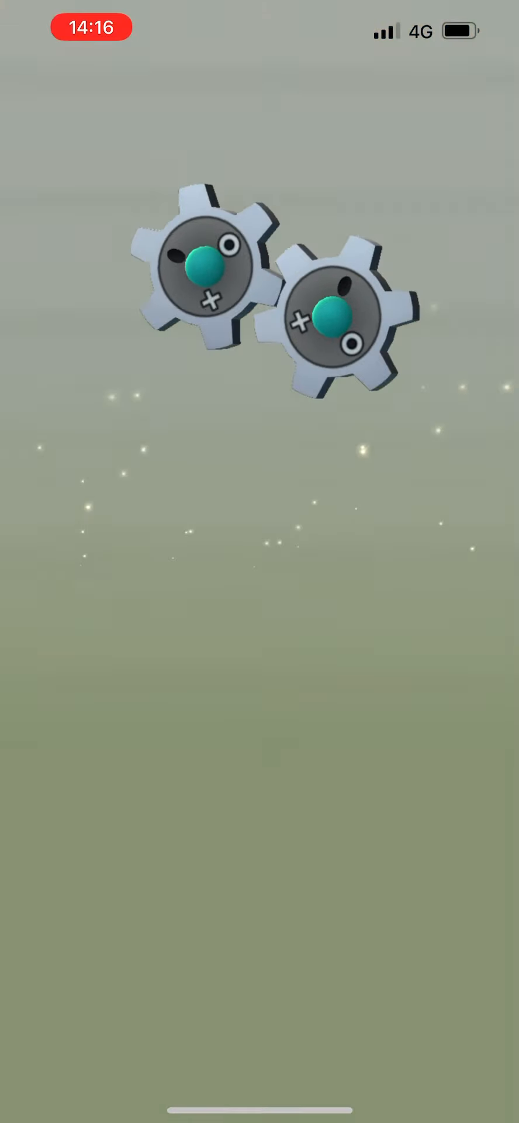
Step: Dismiss the Klink reveal so the Riolu reveal begins
click(260, 300)
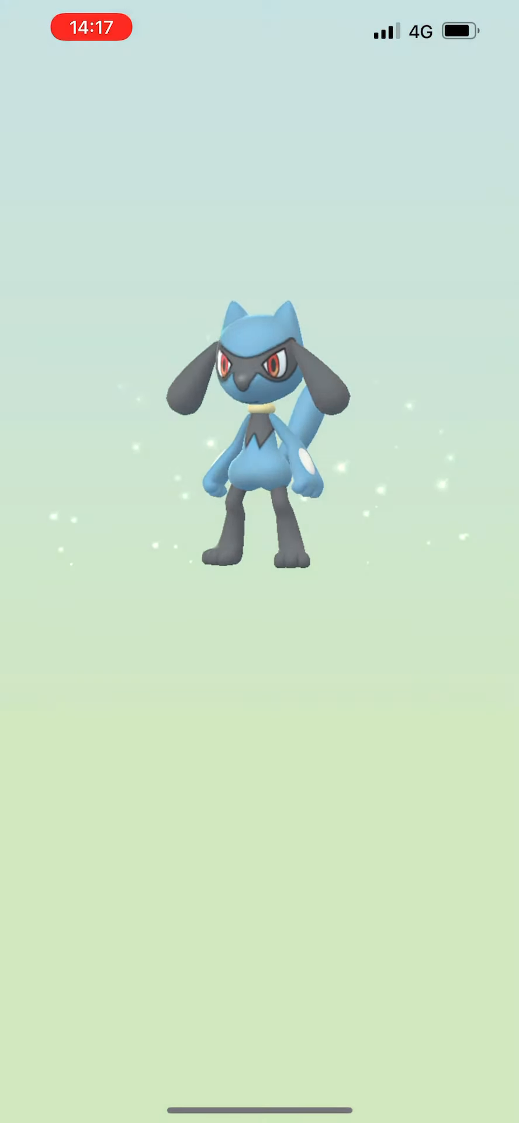
Step: Dismiss the Riolu reveal so the Darumaka reveal begins
click(260, 429)
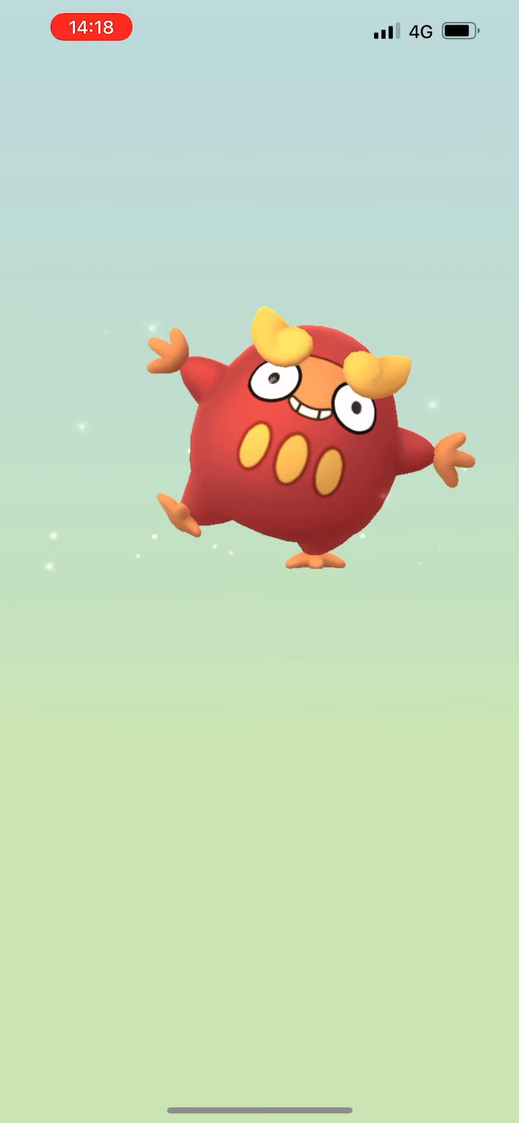
Step: Advance through the Darumaka and Deino reveals until Timburr appears
click(273, 444)
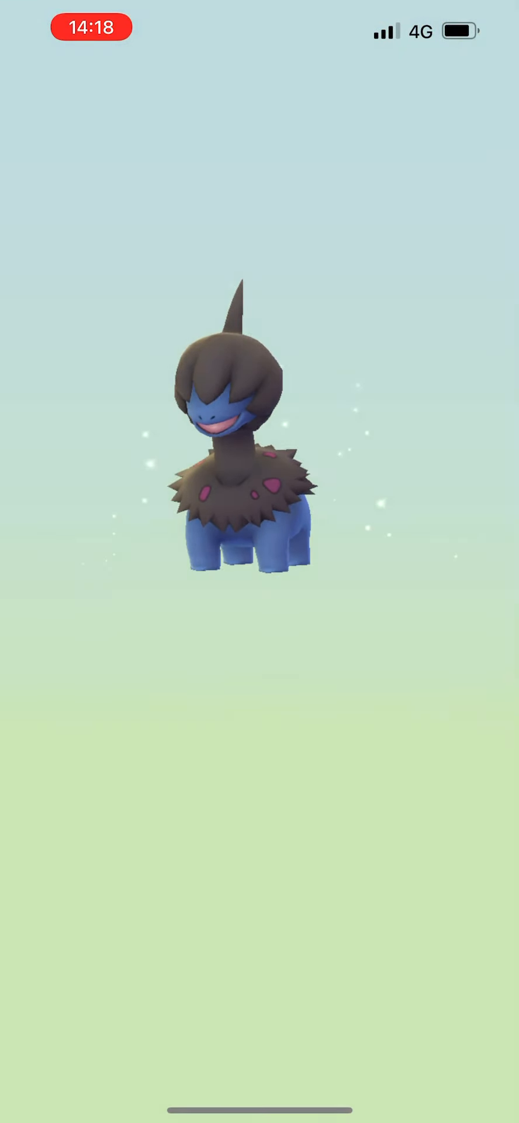
click(243, 459)
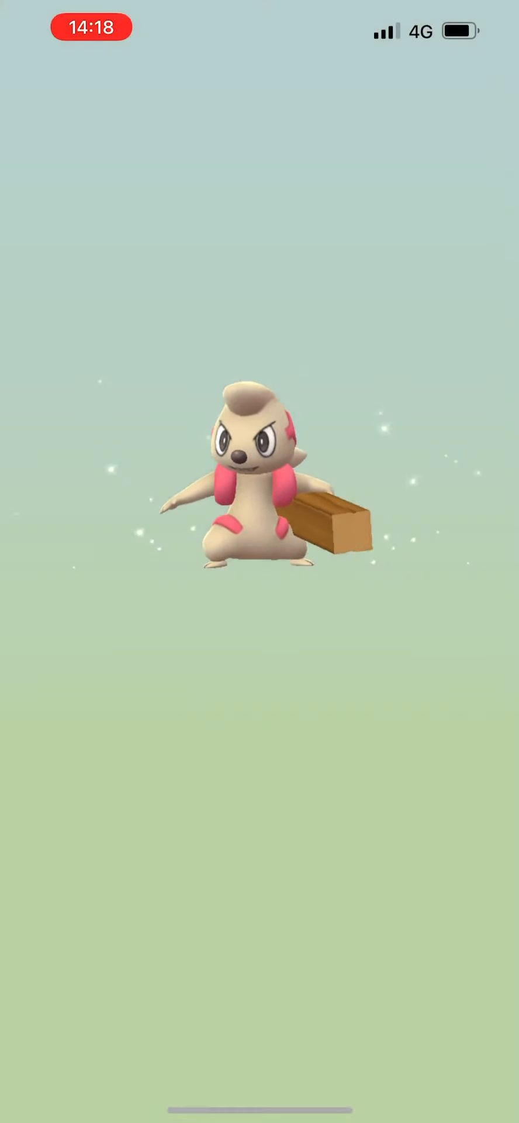
Step: View the new CP 719 Timburr's details, close them, and return to Pokémon storage
click(260, 487)
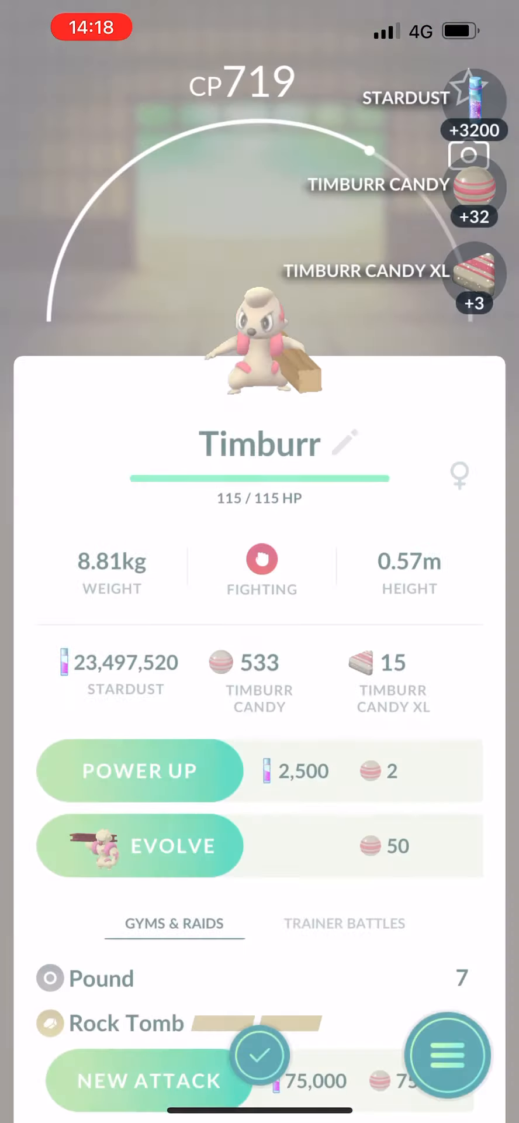
click(261, 1055)
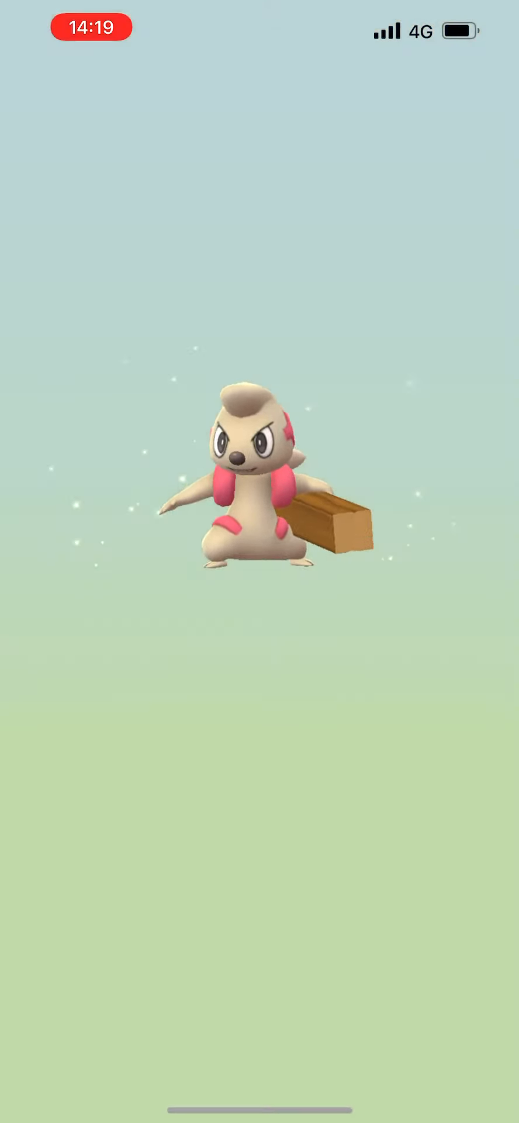
click(260, 502)
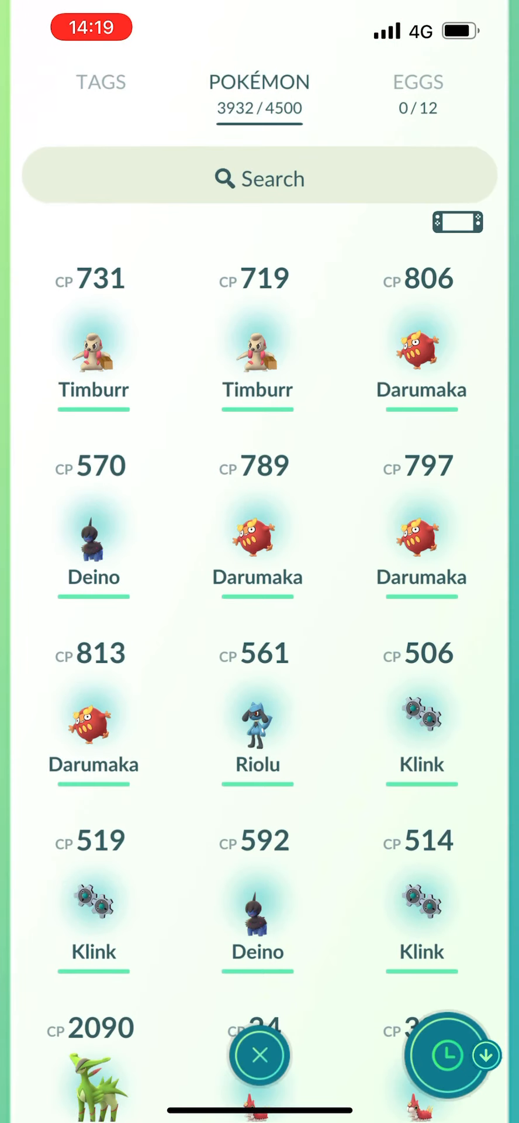
Step: Appraise the CP 514 Klink, then the CP 813, 797 and 806 Darumakas and CP 570 Deino
click(420, 902)
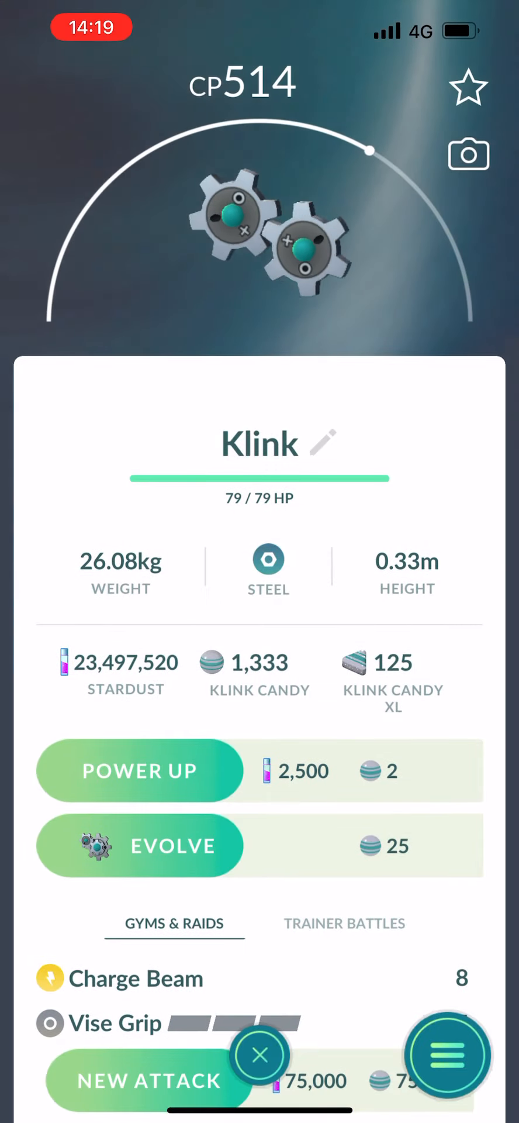
click(447, 1058)
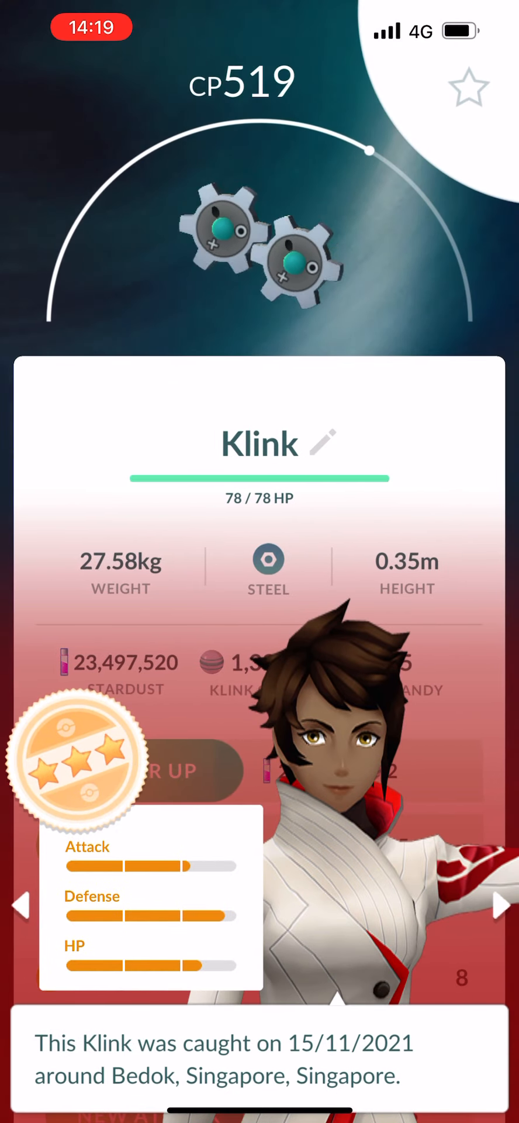
click(502, 904)
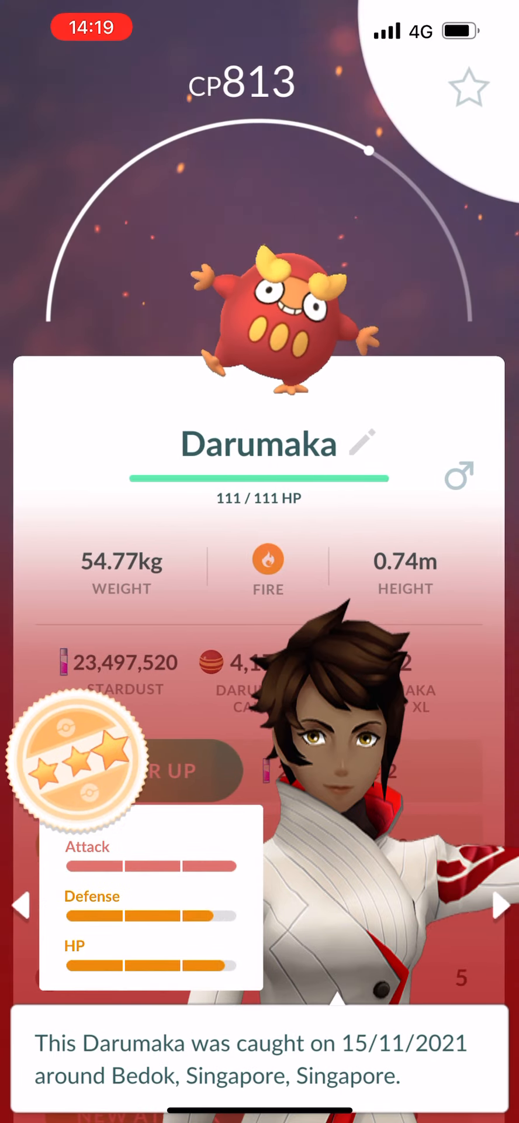
click(500, 907)
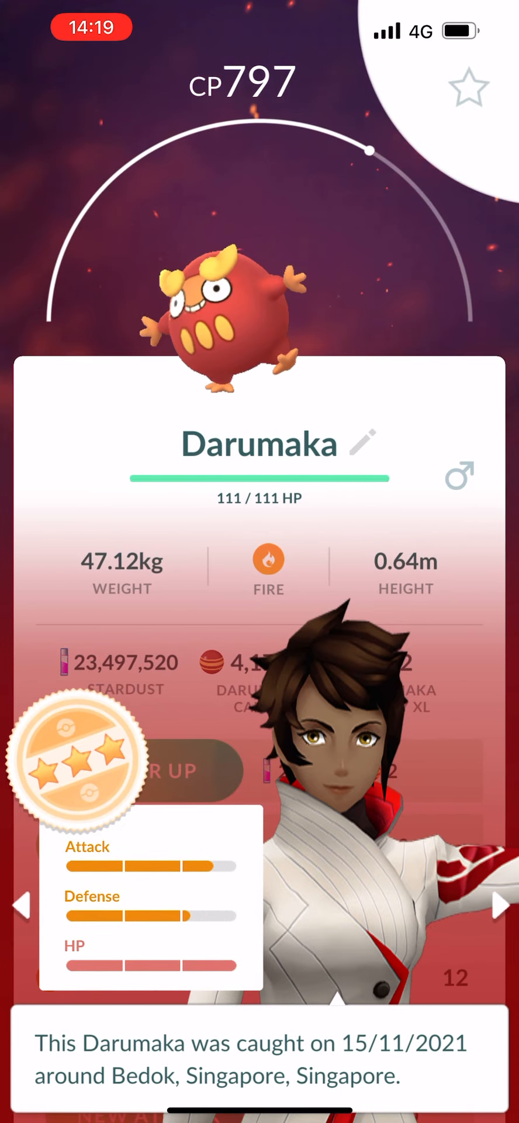
click(500, 906)
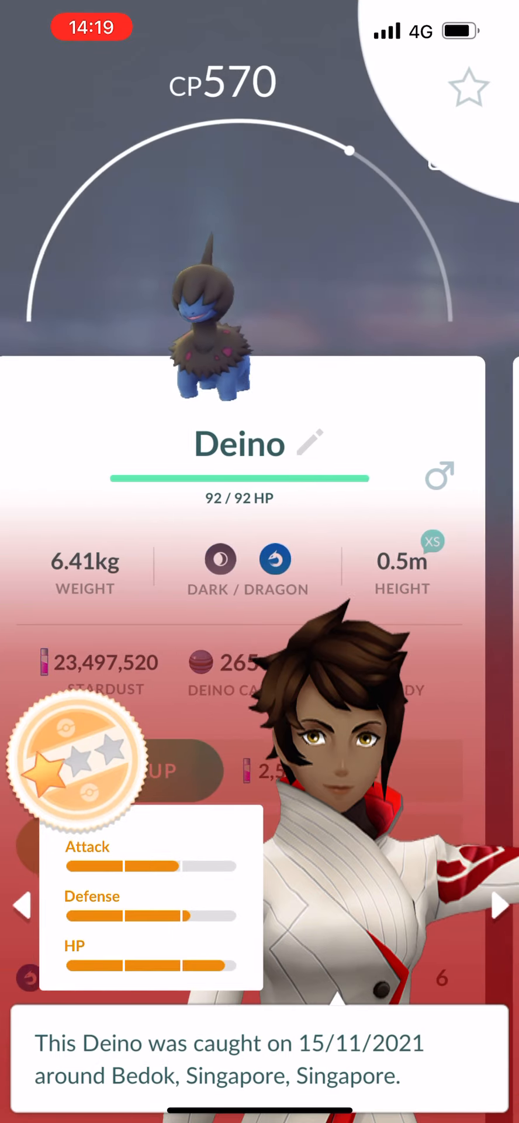
click(502, 907)
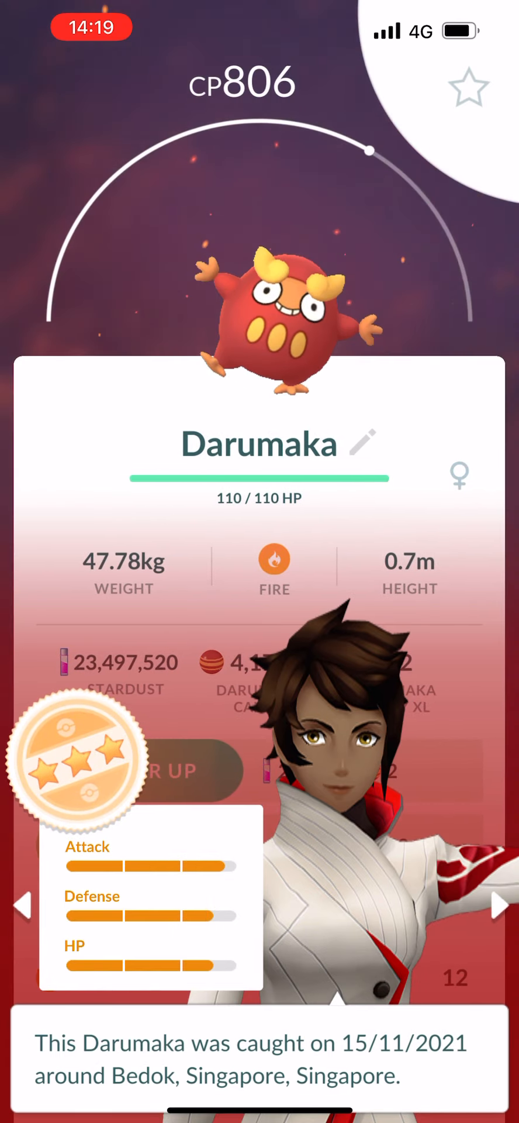